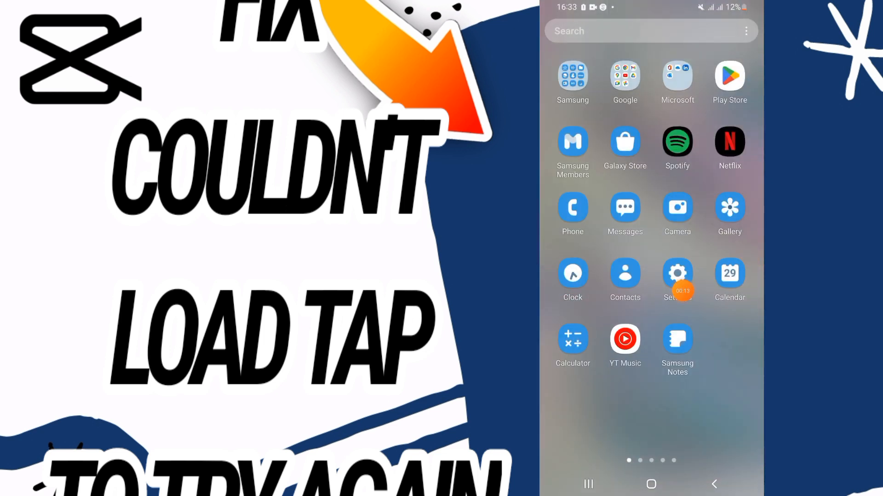
# Search the installed apps list for 'cap' so CapCut is the only match.
pyautogui.click(677, 274)
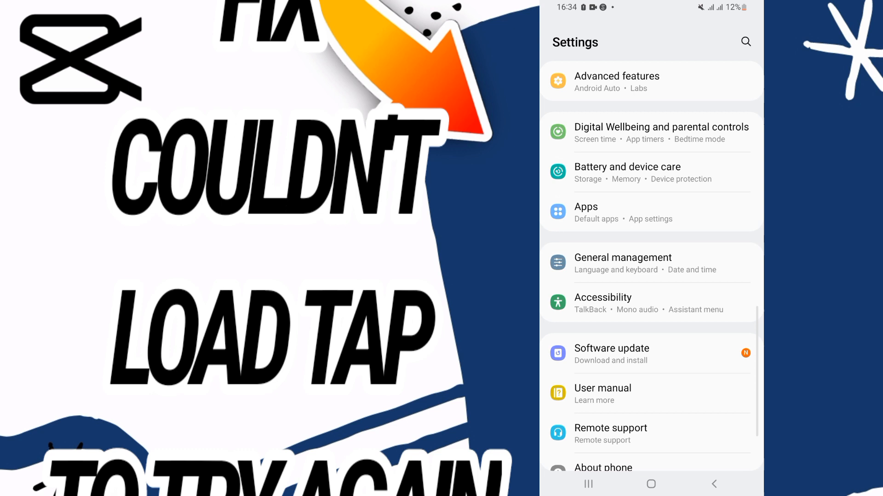
pyautogui.click(585, 212)
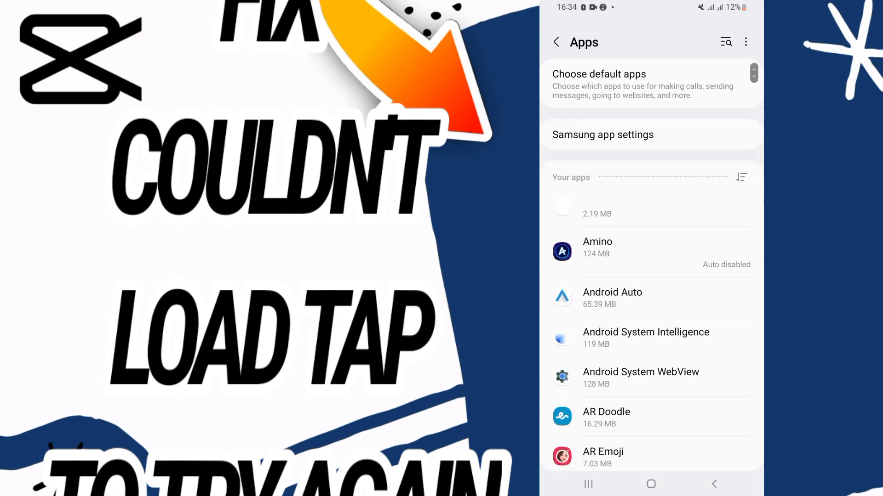
pyautogui.click(746, 41)
pyautogui.write('cap')
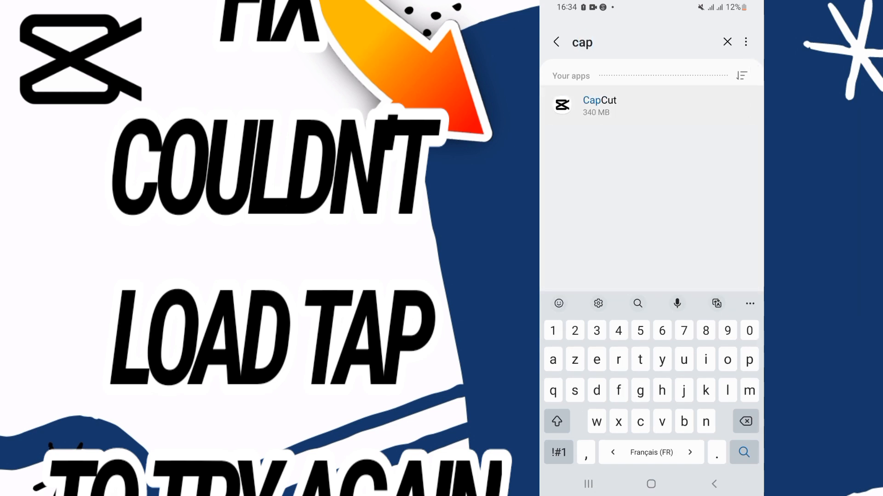
# Clear all of CapCut's stored app data from its Storage page and confirm the deletion.
pyautogui.click(598, 106)
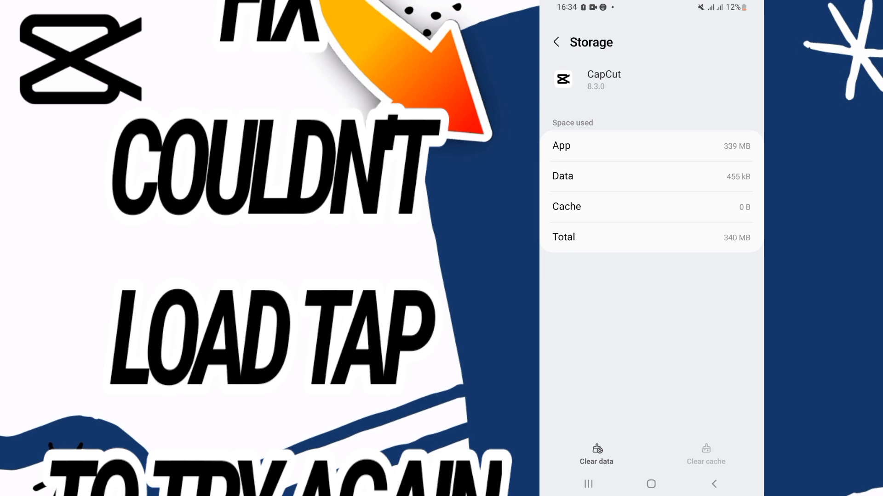
pyautogui.click(596, 454)
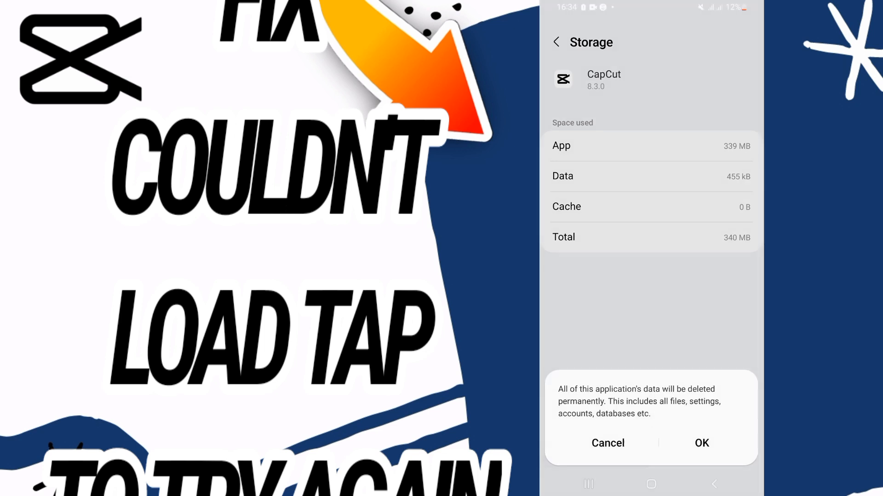
pyautogui.click(608, 443)
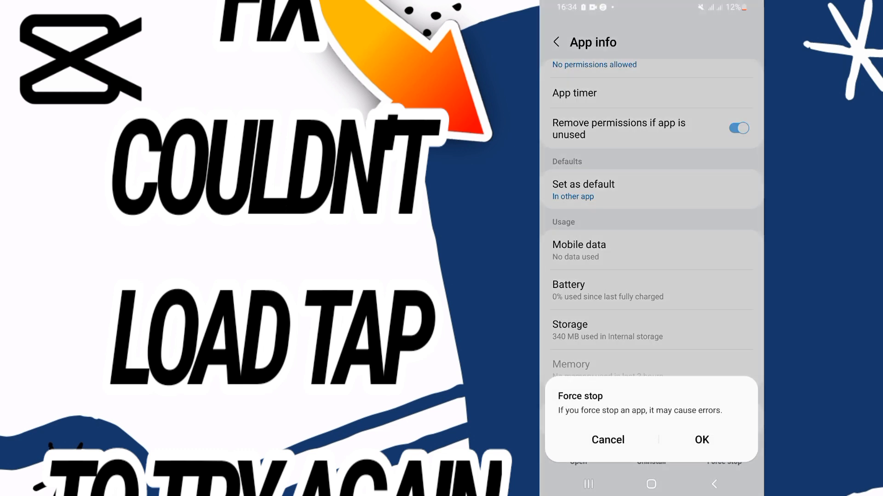
# Confirm force stopping CapCut and block its notifications via Show notifications.
pyautogui.click(608, 440)
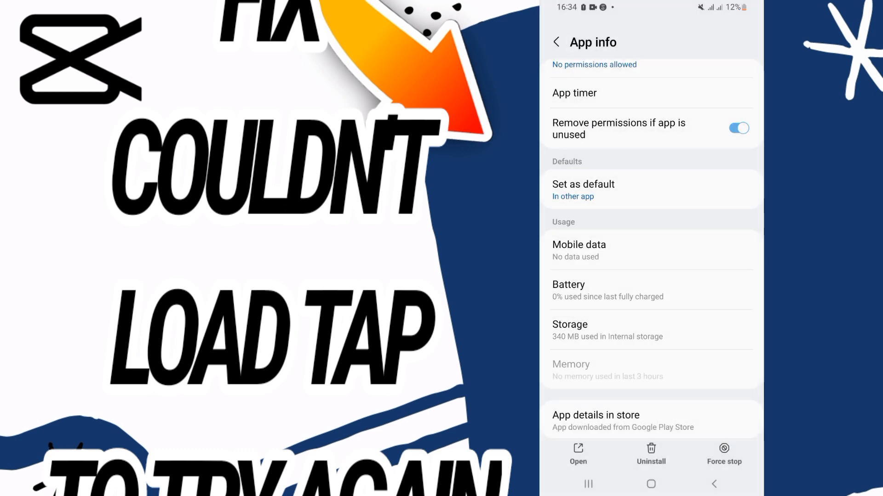
pyautogui.scroll(-3)
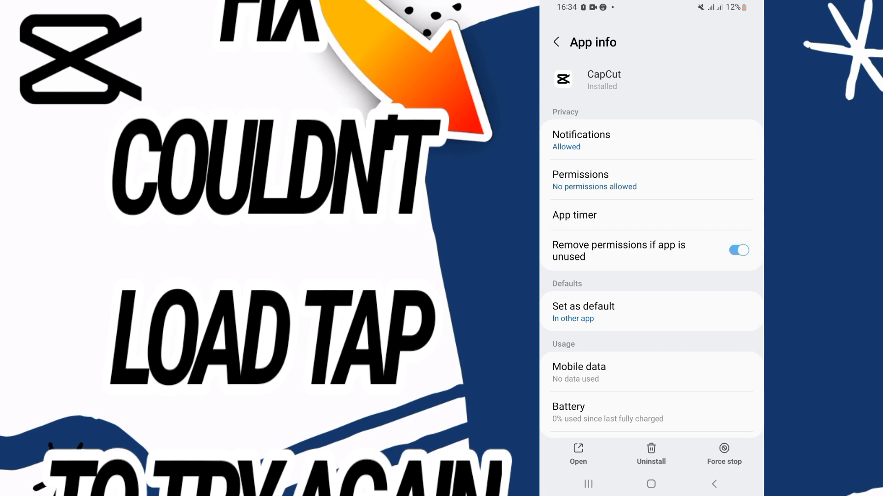
pyautogui.click(580, 140)
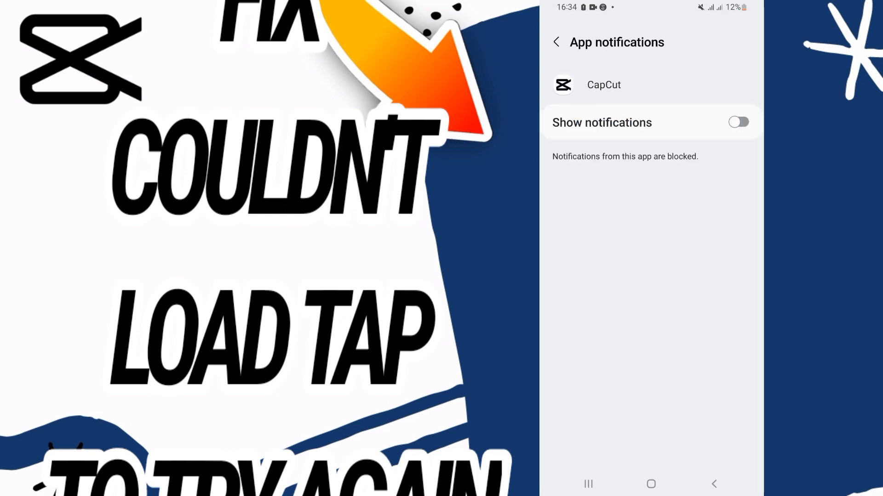